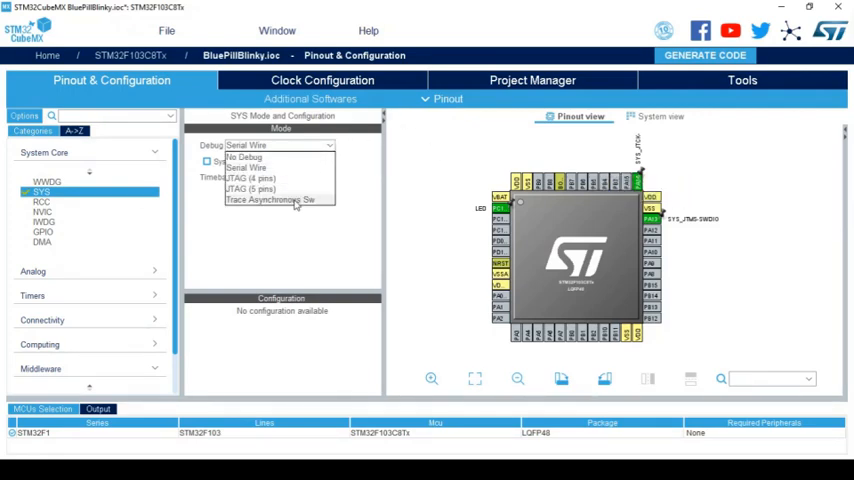
Step: Set SYS Debug to Trace Asynchronous Sw under System Core
click(270, 200)
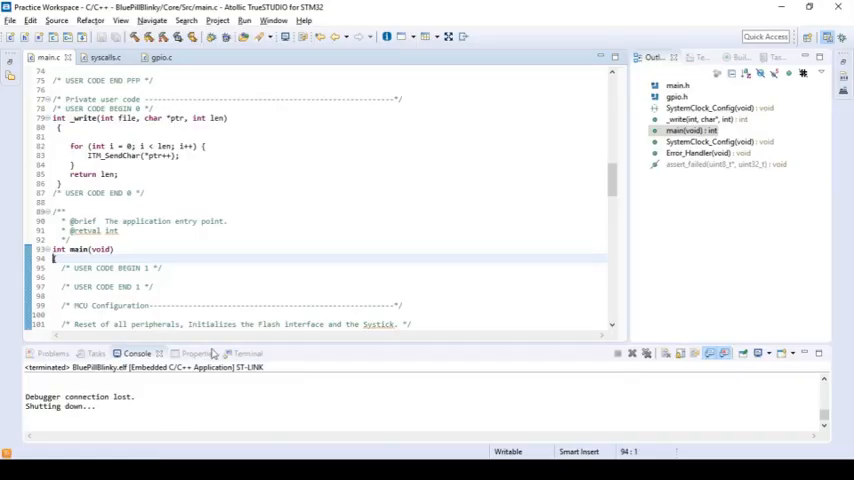
scroll(down, 3)
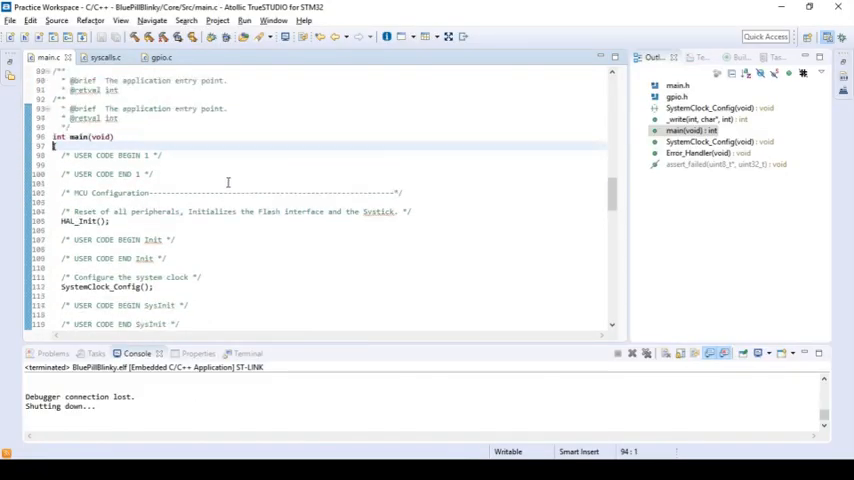
scroll(down, 3)
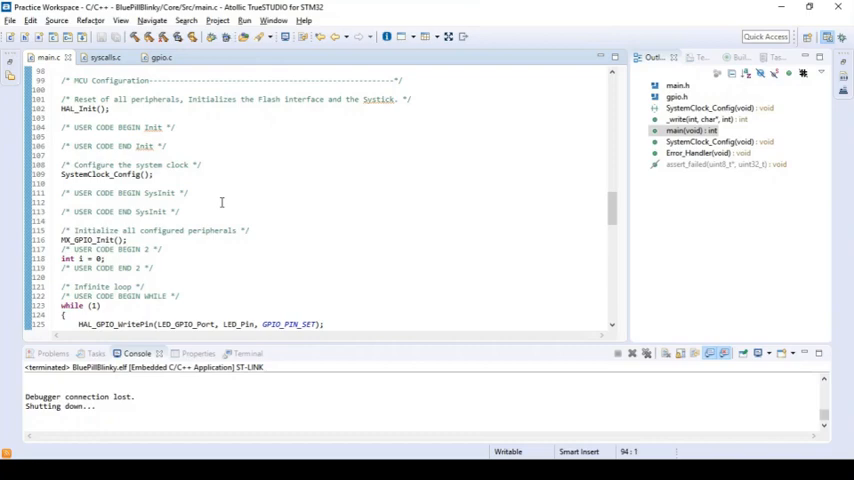
scroll(up, 3)
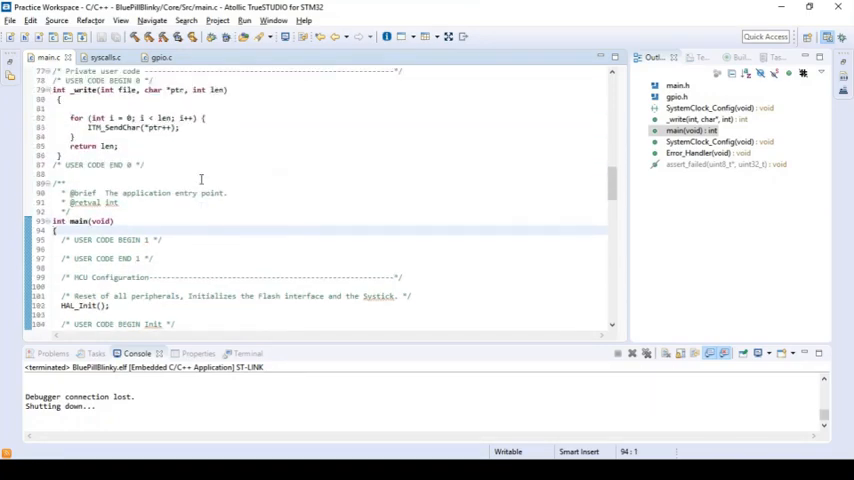
scroll(up, 3)
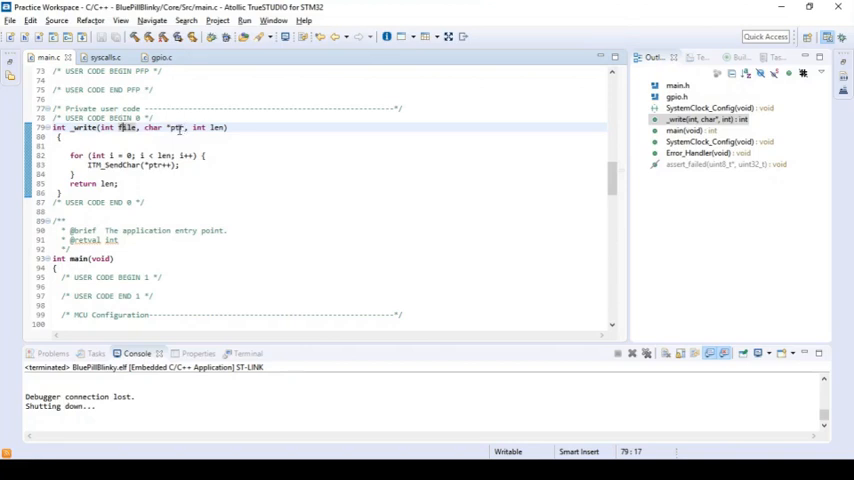
double_click(219, 128)
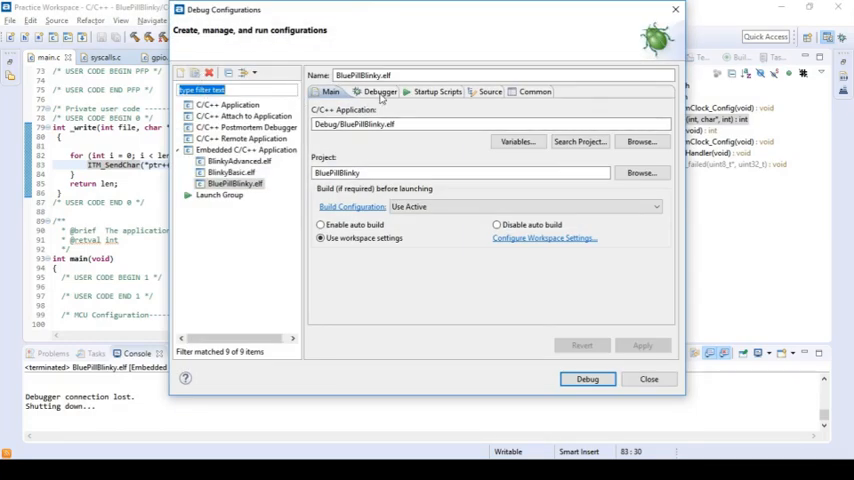
Step: In the BluePillBlinky.elf Debugger settings enable SWV with core clock 8.0 MHz and SWO clock 2000 kHz
click(378, 91)
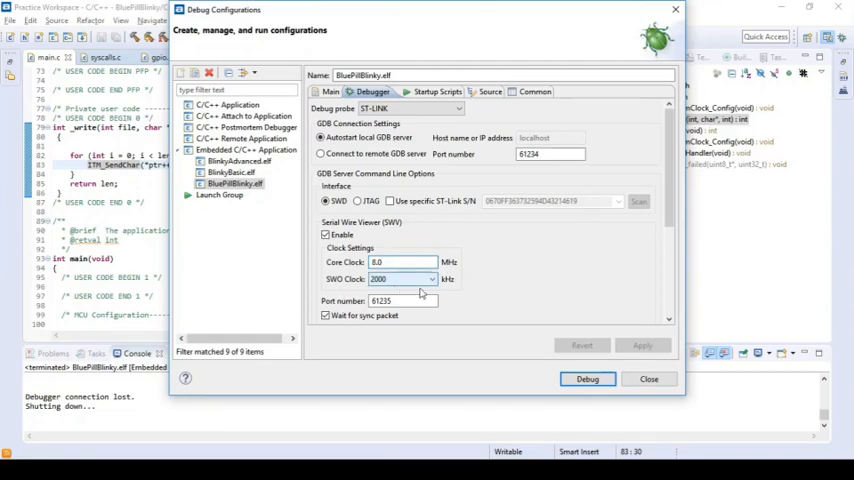
triple_click(400, 278)
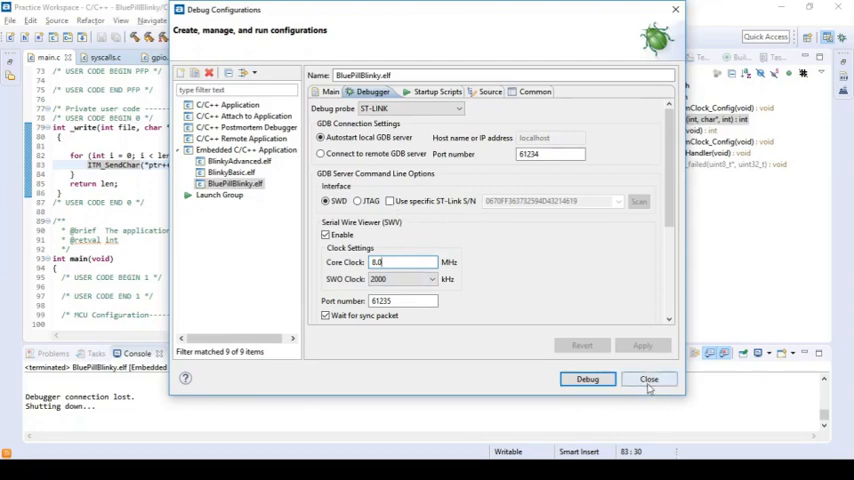
click(648, 378)
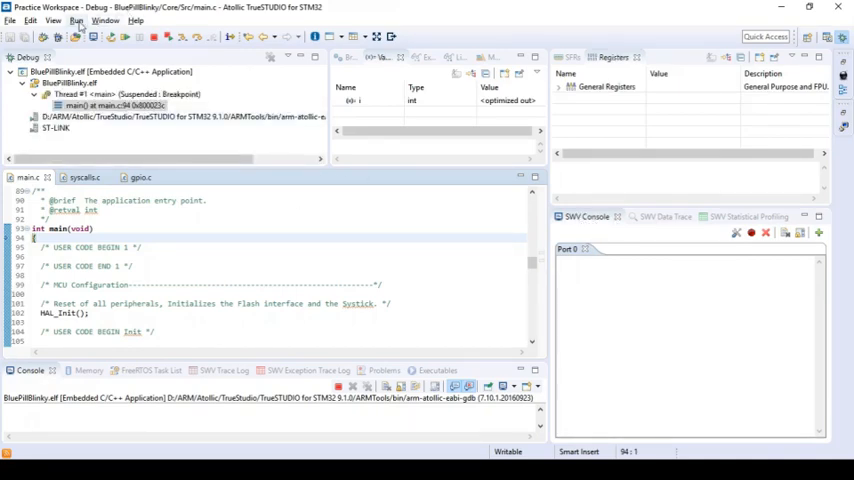
Step: Show the SWV Console view and bring up its Configure Trace settings for port 0
click(54, 20)
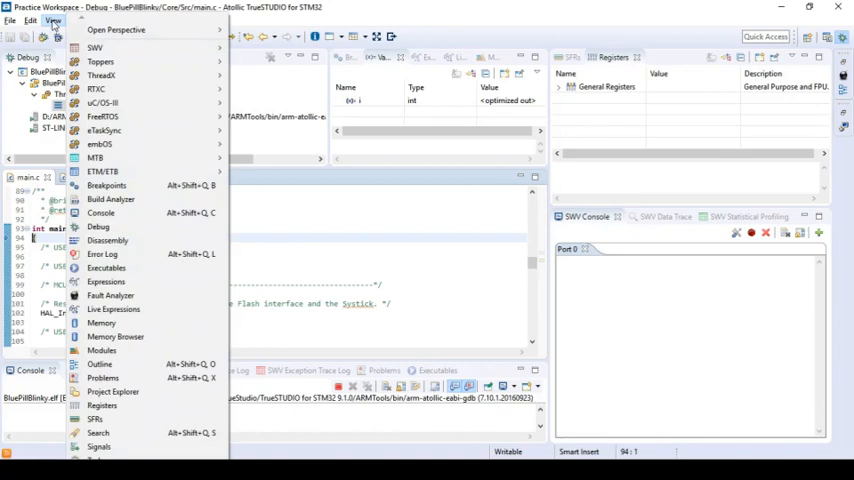
mouse_move(143, 90)
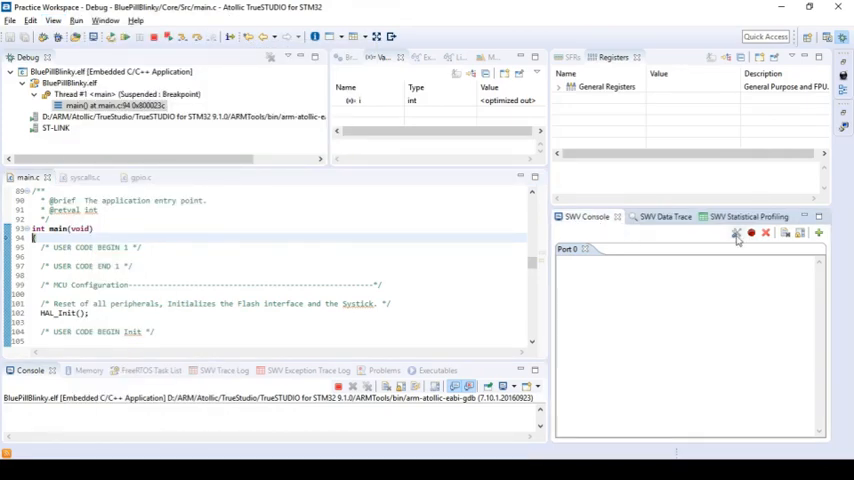
click(736, 233)
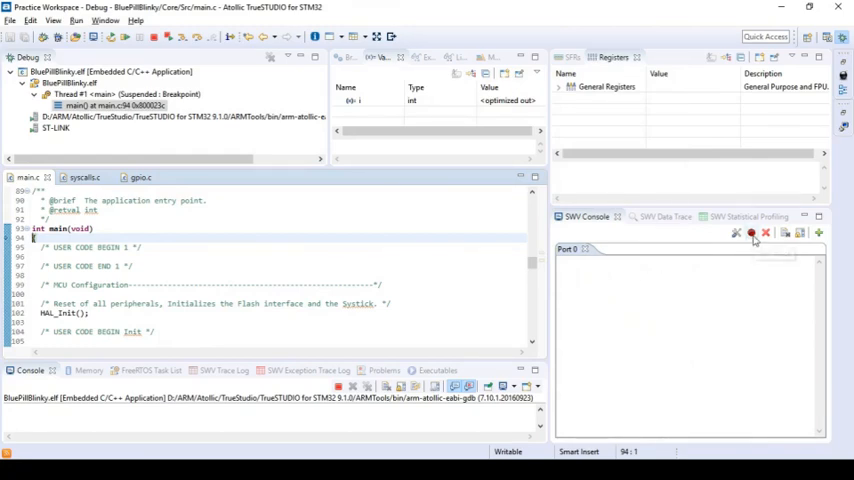
mouse_move(750, 233)
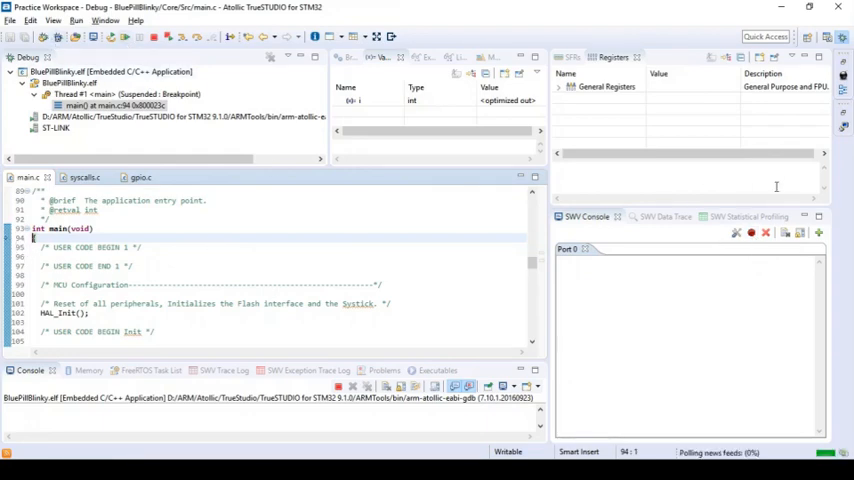
mouse_move(751, 233)
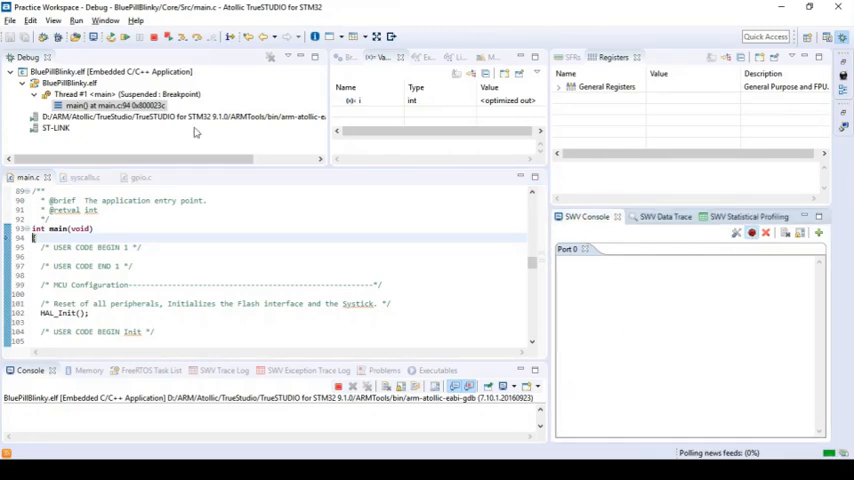
mouse_move(126, 43)
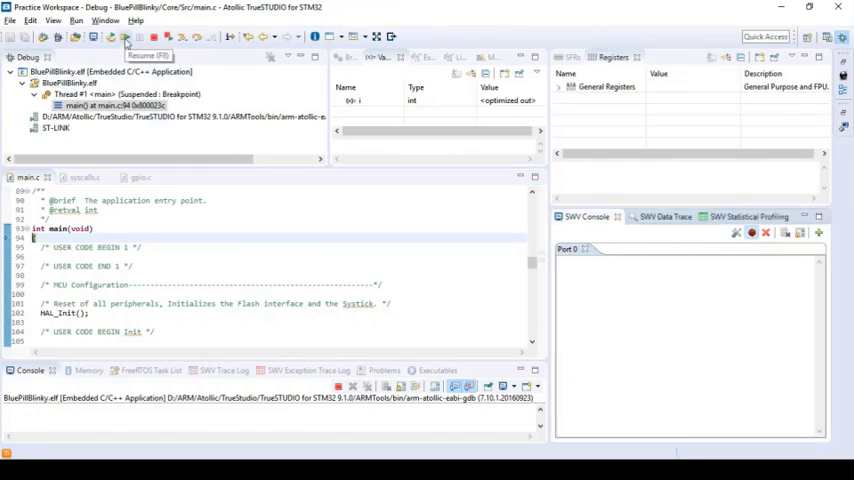
Step: Resume execution so the SWV console prints numbered 'Hello World!' lines
click(125, 37)
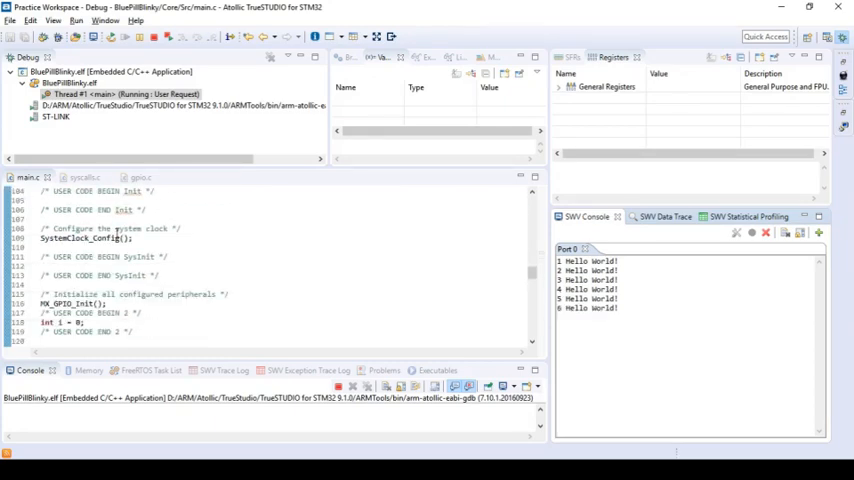
scroll(down, 3)
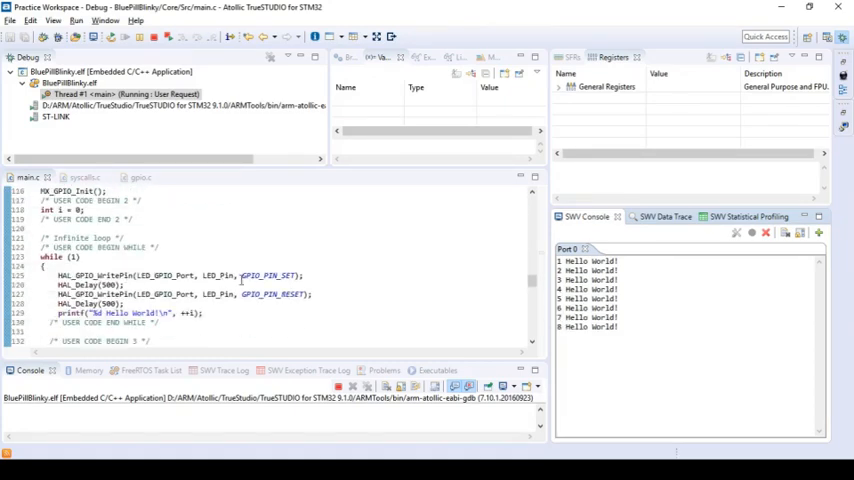